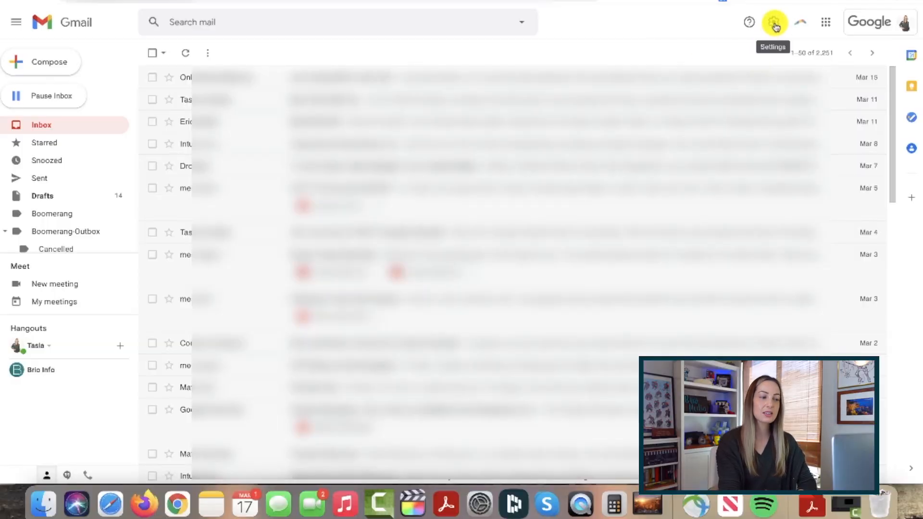
Go from the Settings gear to the full settings page and view the General tab preferences
left_click(773, 22)
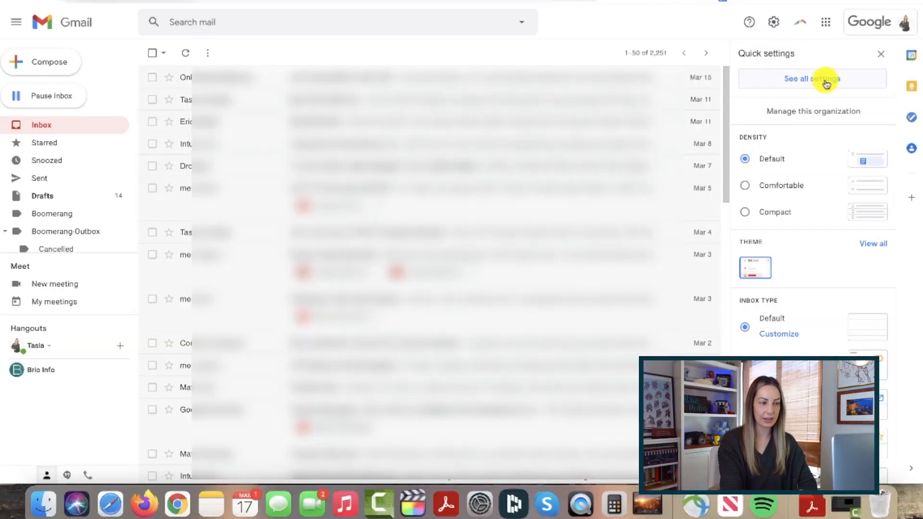
left_click(813, 78)
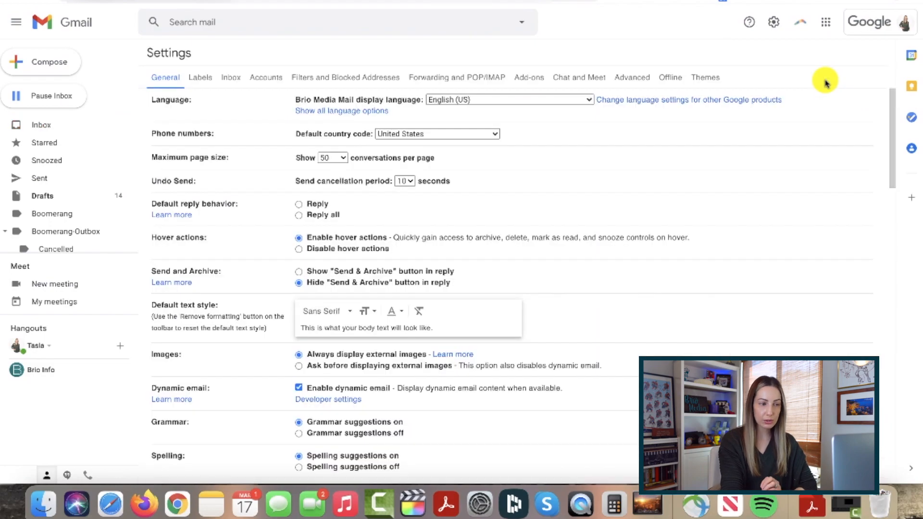
scroll("down", 3)
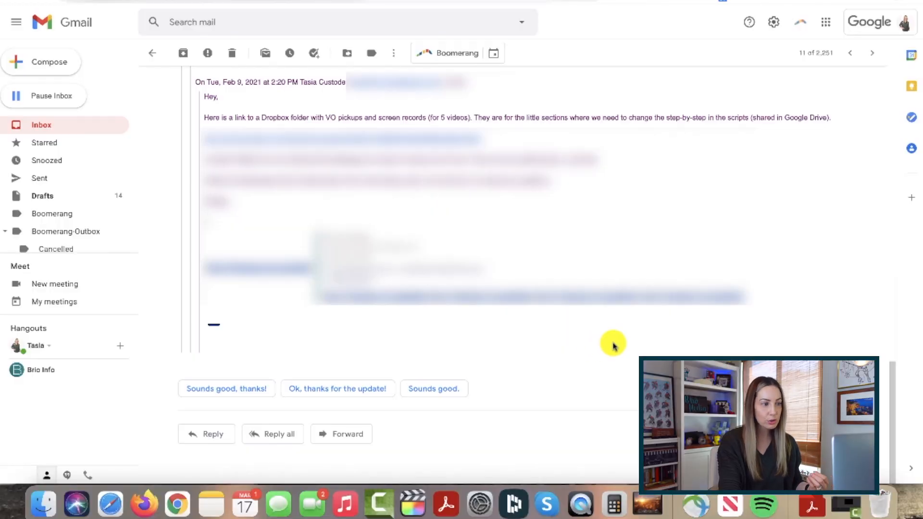
mouse_move(608, 352)
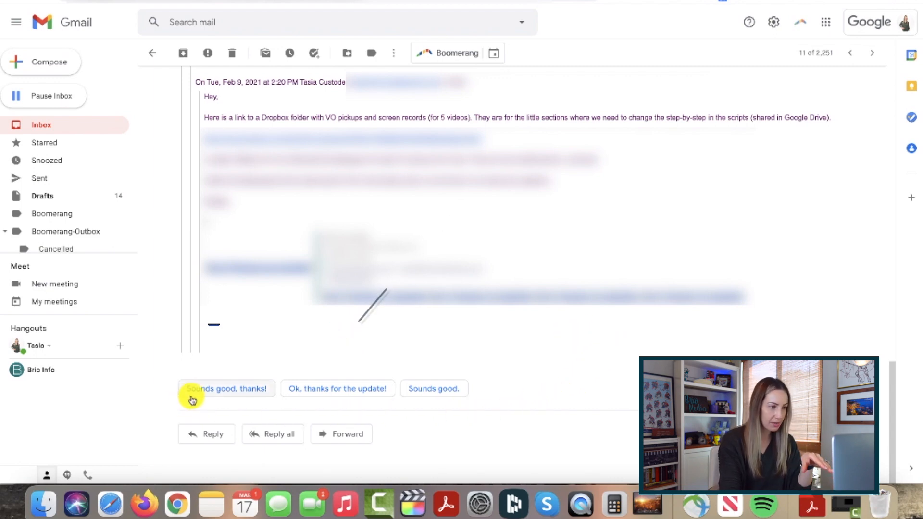
mouse_move(349, 399)
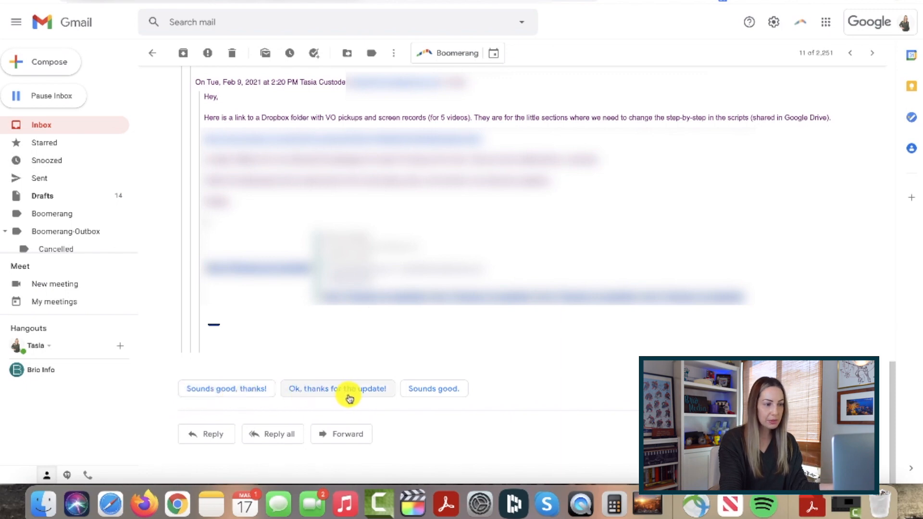
mouse_move(232, 390)
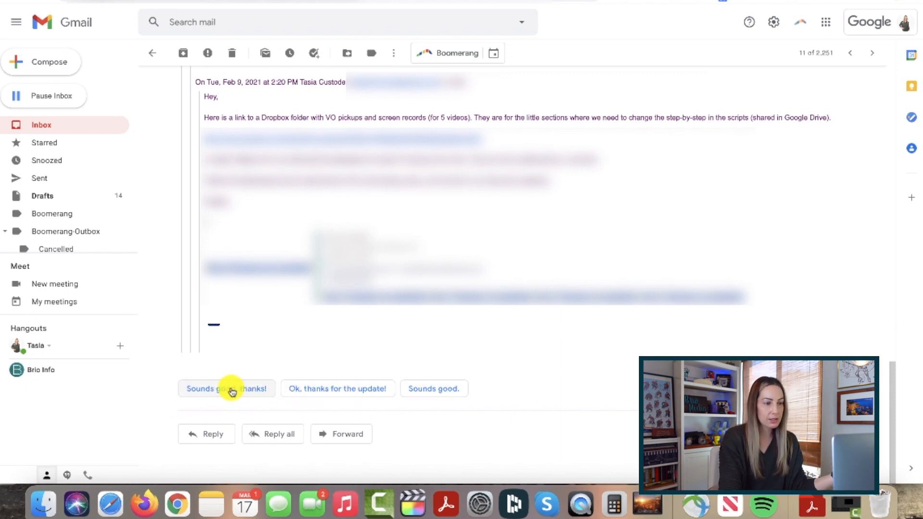
mouse_move(340, 395)
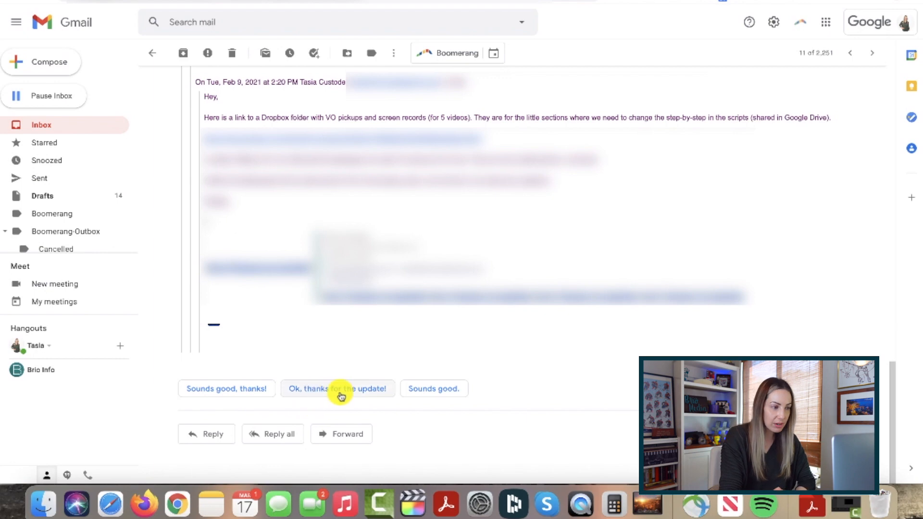
Reply using the 'Ok, thanks for the update!' chip and Smart Compose: 'Looking forward to it. Have a great week!'
left_click(339, 389)
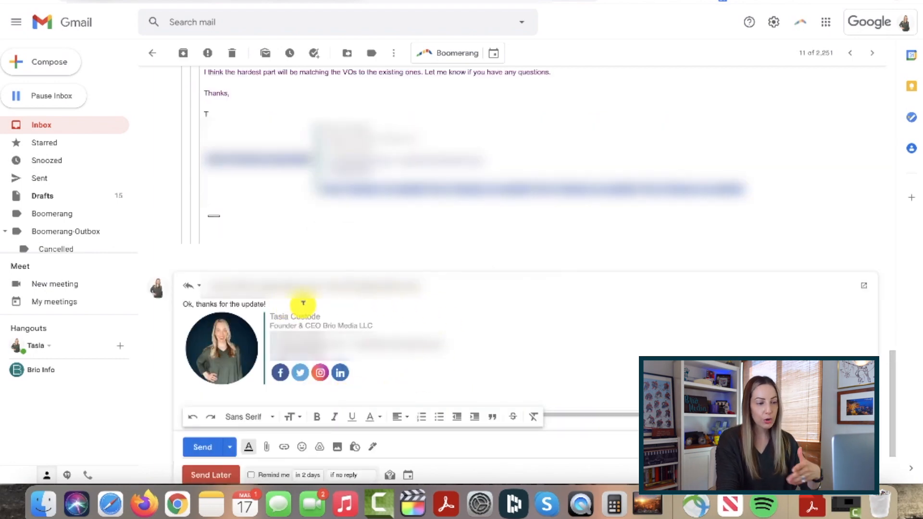
type("Loo")
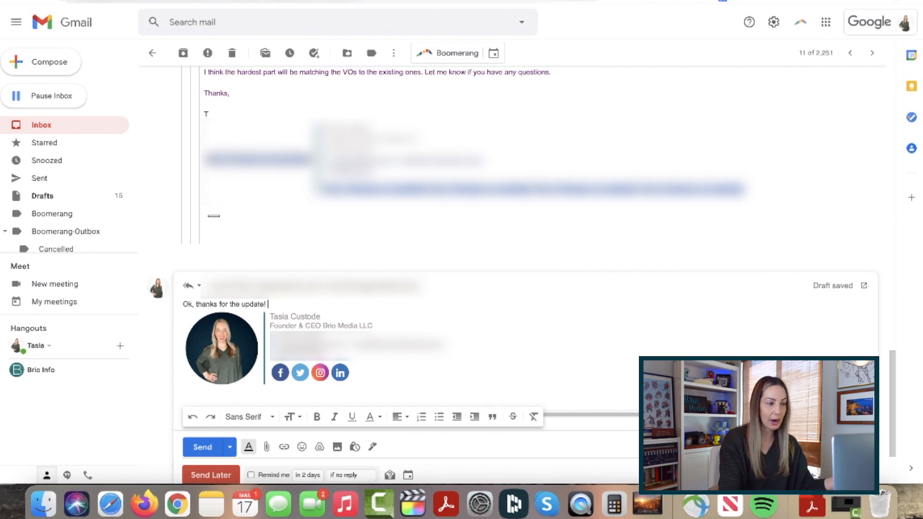
type("Looking forward to it.")
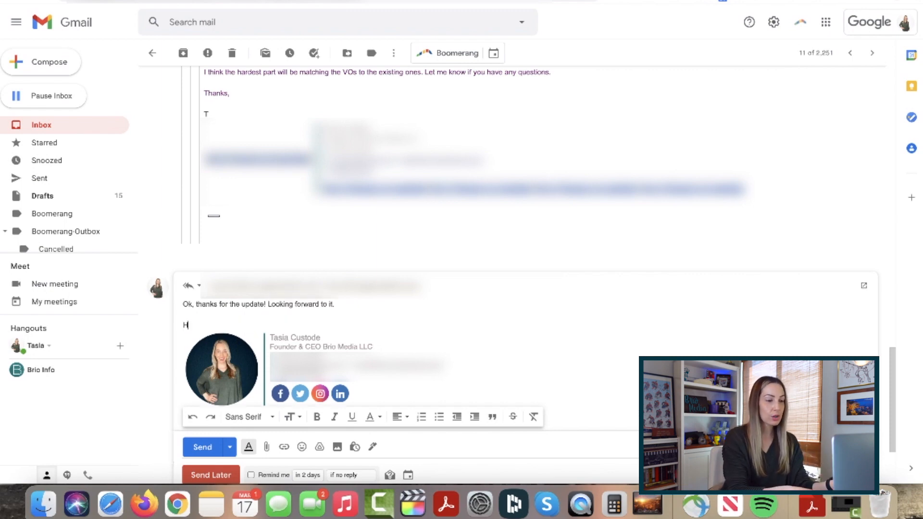
type("ave a great week")
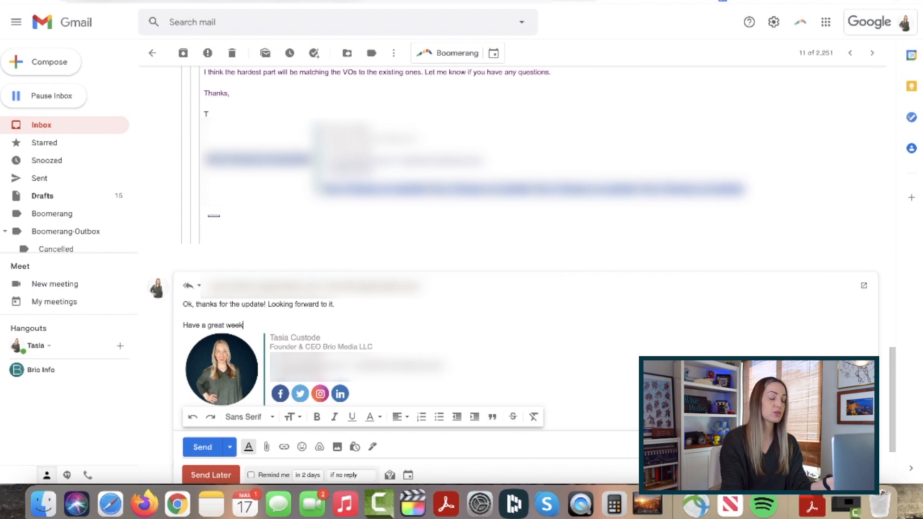
Finish the reply with '!', then view the Advanced settings tab where Templates is enabled
type("!")
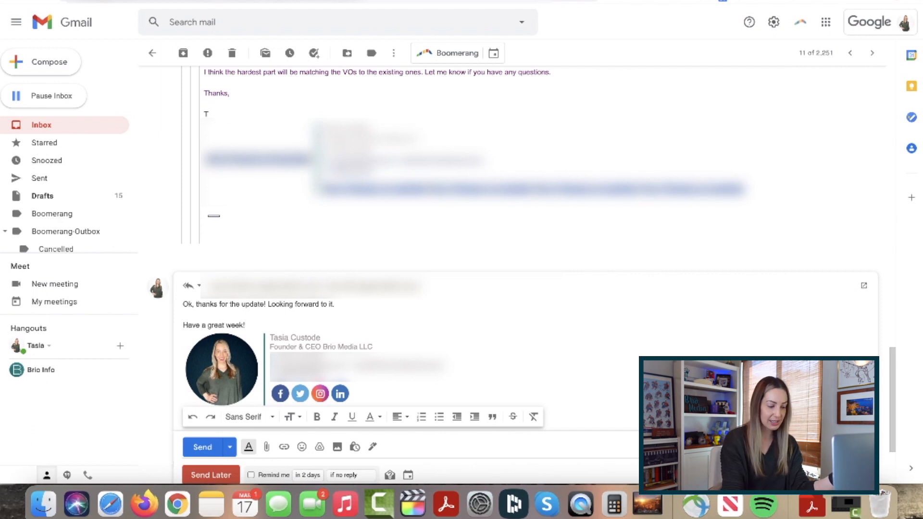
left_click(773, 22)
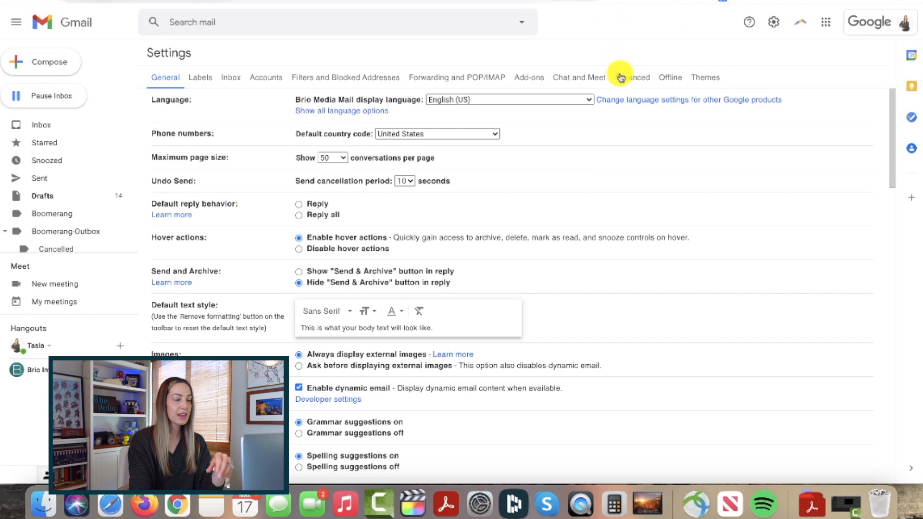
left_click(633, 77)
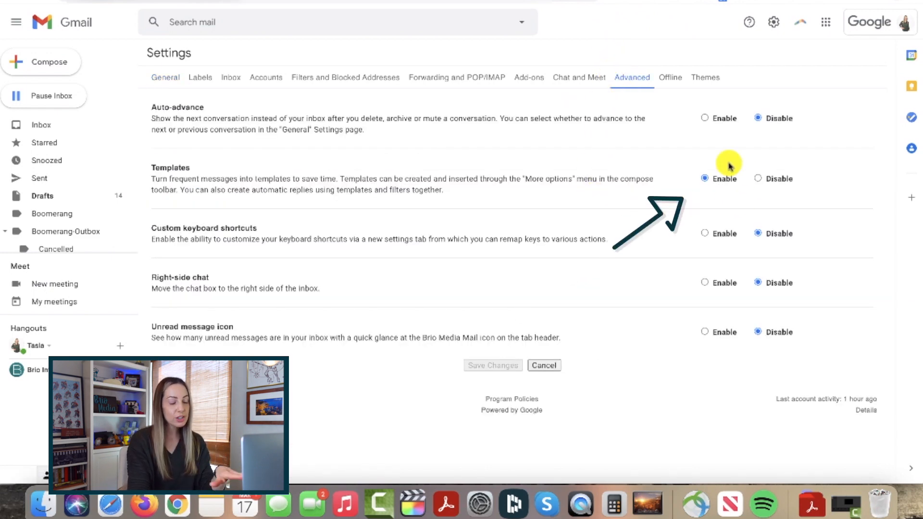
mouse_move(716, 196)
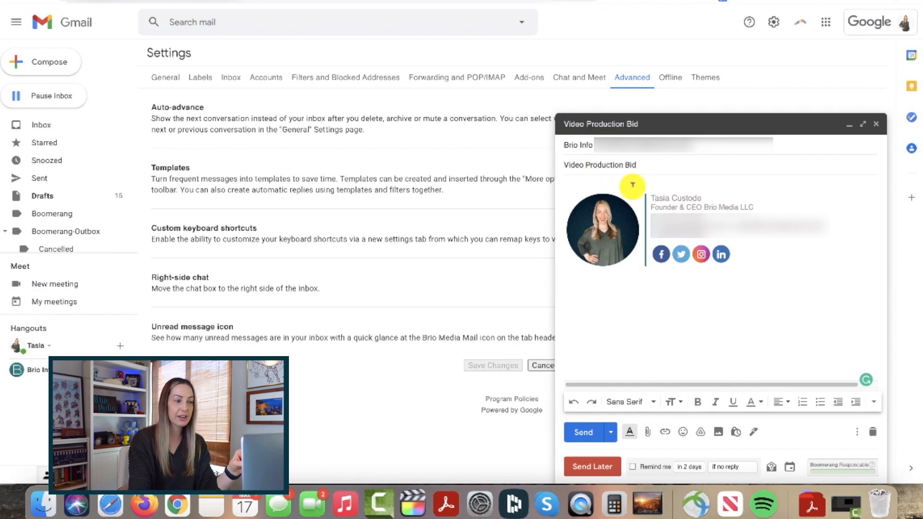
Write the Video Production Bid example text and save the draft as a new template via More options > Templates
type("H")
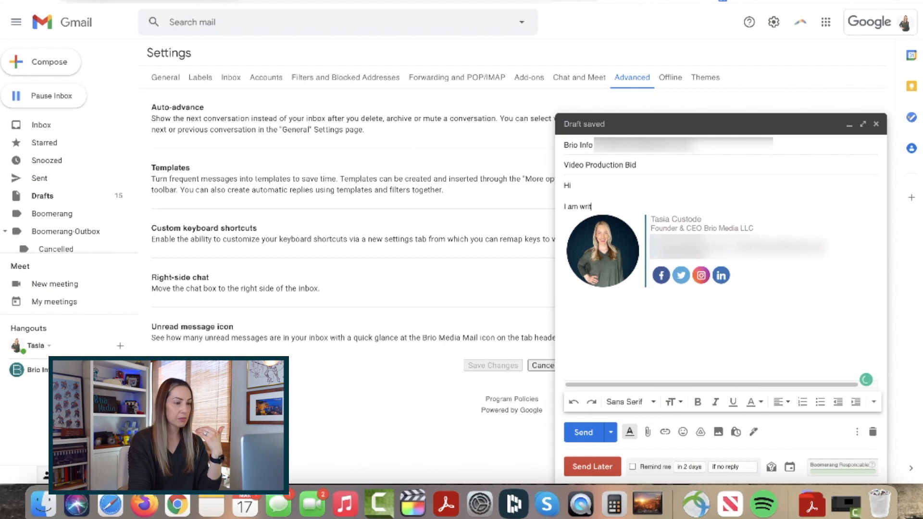
type("ing to you regarding ..... example templa")
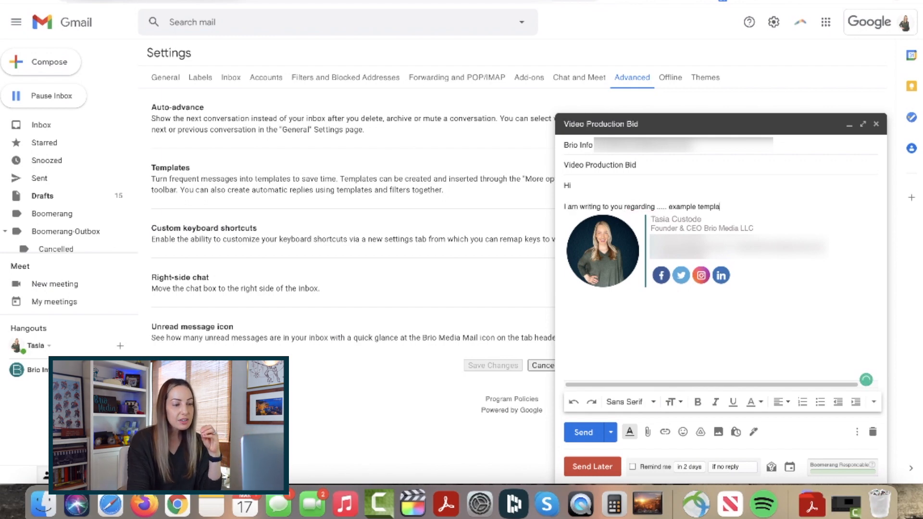
type("text....")
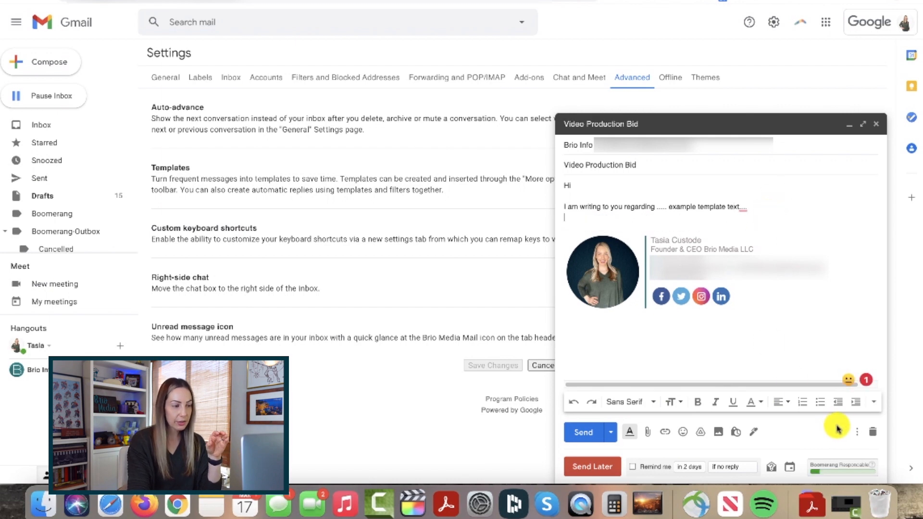
left_click(856, 433)
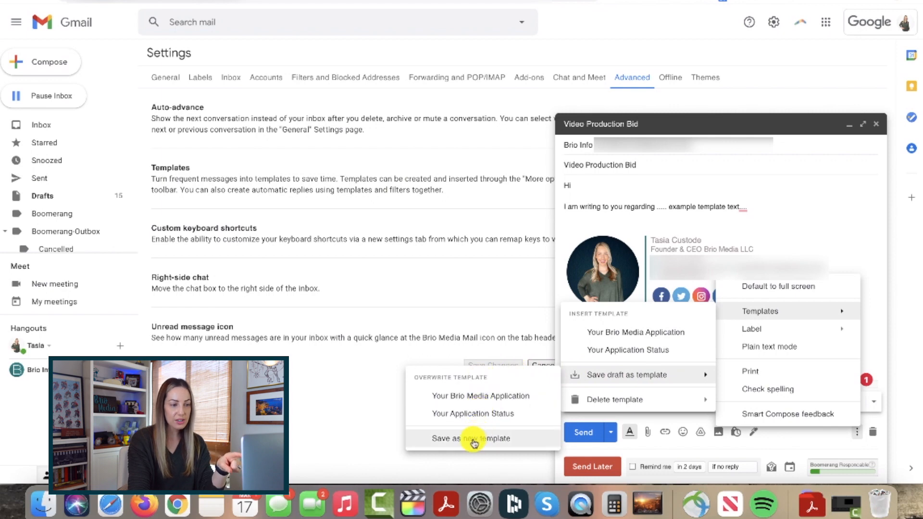
left_click(471, 439)
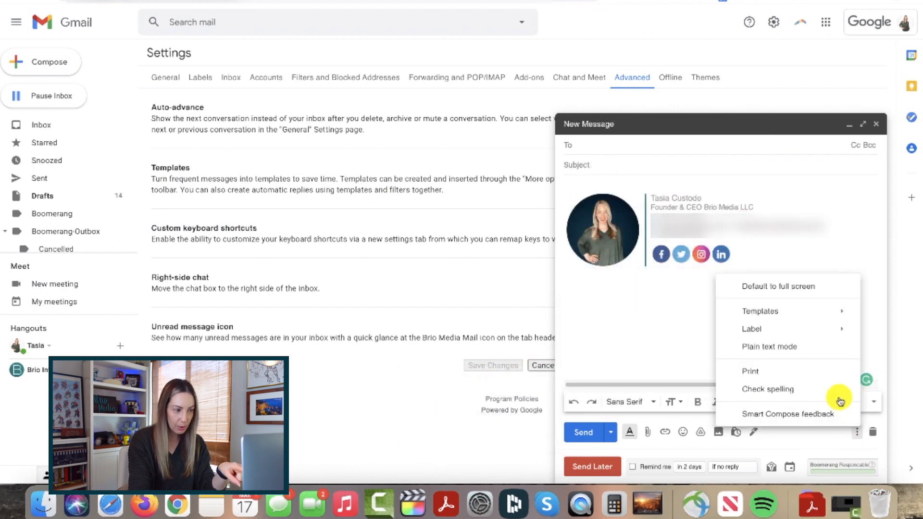
Insert the Your Brio Media Application template into the new message and start the follow-up text
left_click(760, 311)
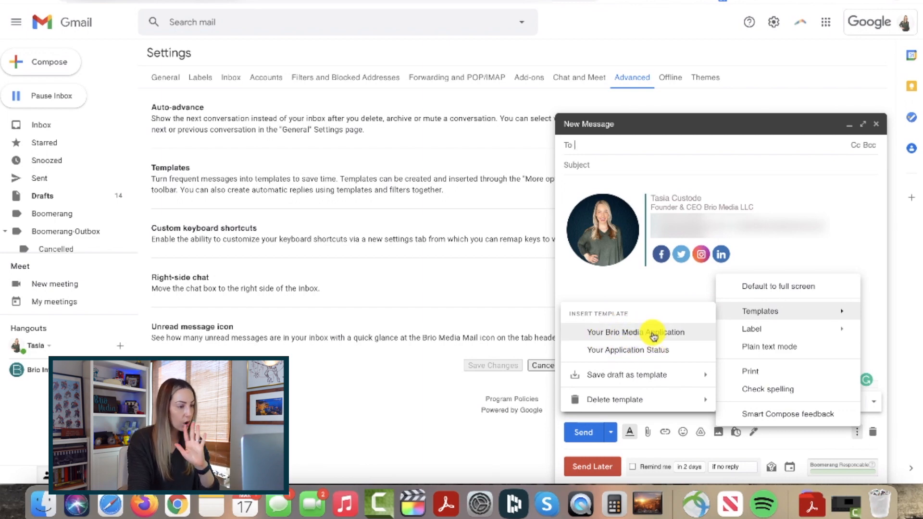
left_click(634, 331)
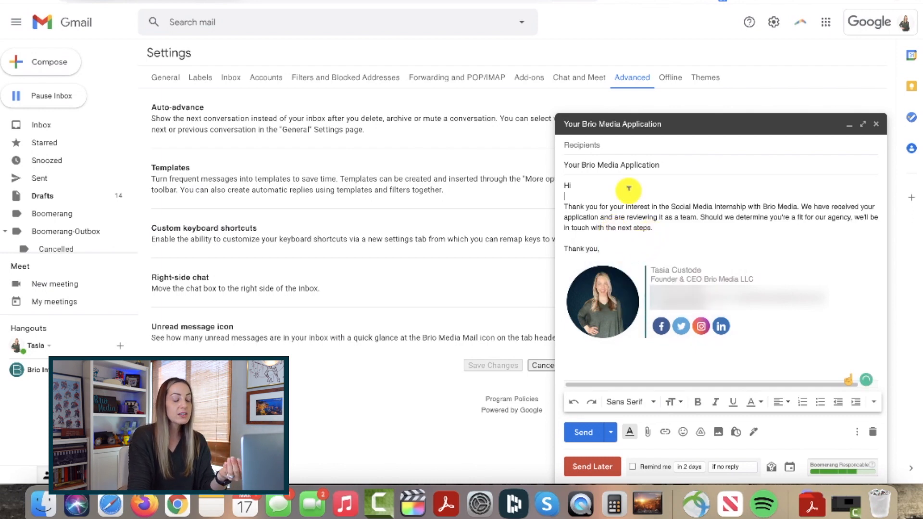
type("An")
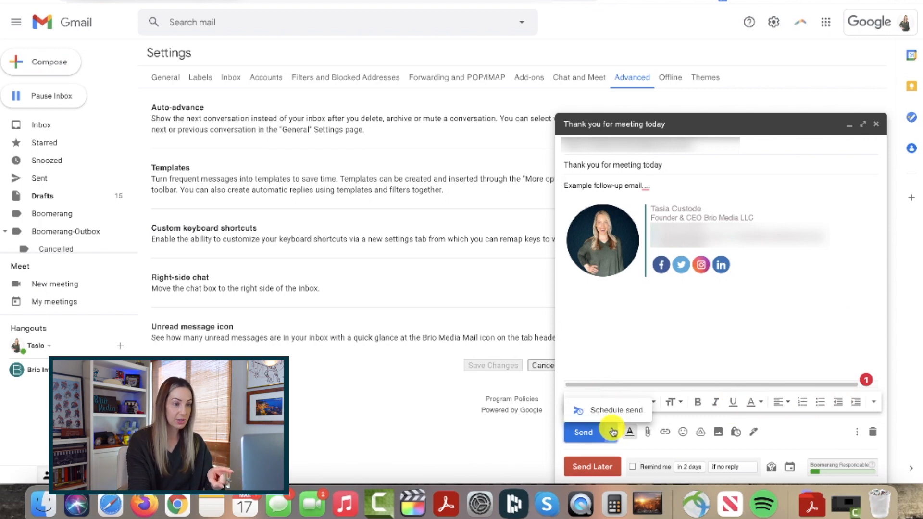
Schedule the 'Thank you for meeting today' email for Mar 18, 2021 at 9:19 AM via Schedule send
left_click(613, 433)
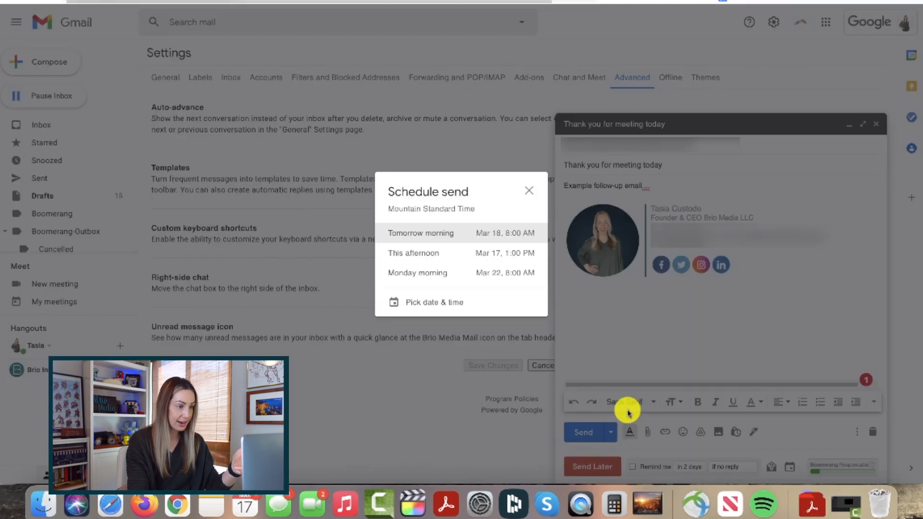
left_click(433, 301)
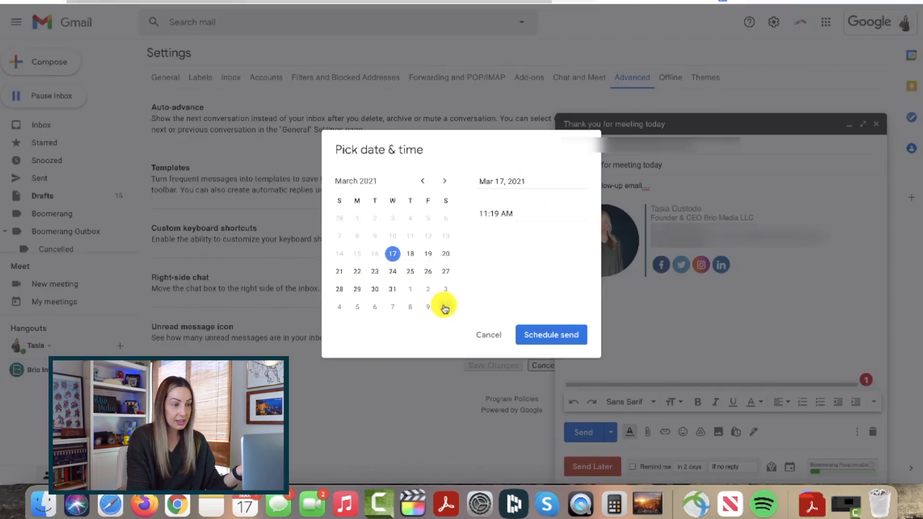
left_click(409, 254)
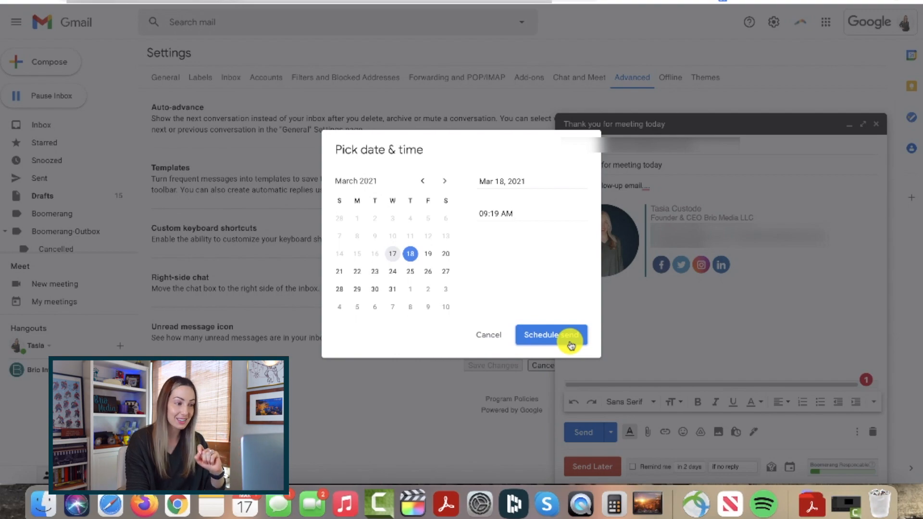
left_click(552, 335)
type("\"*@")
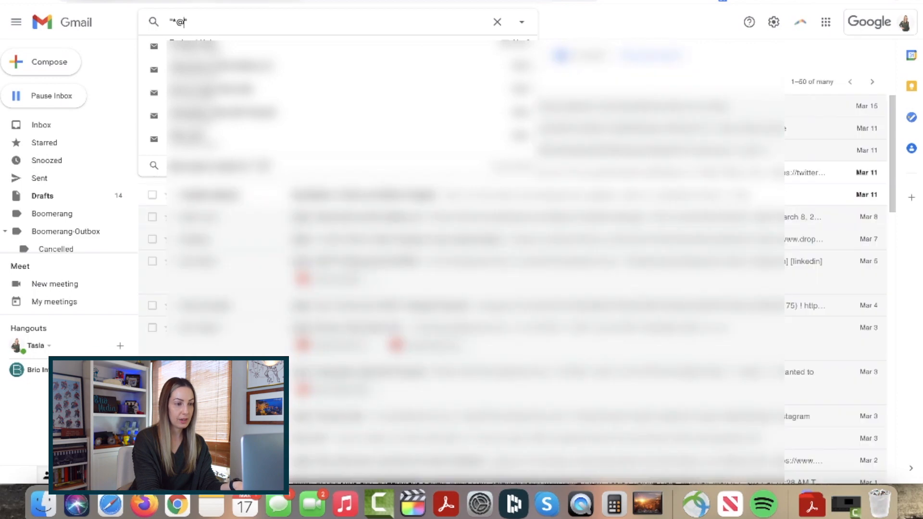
type("brainbolts.c")
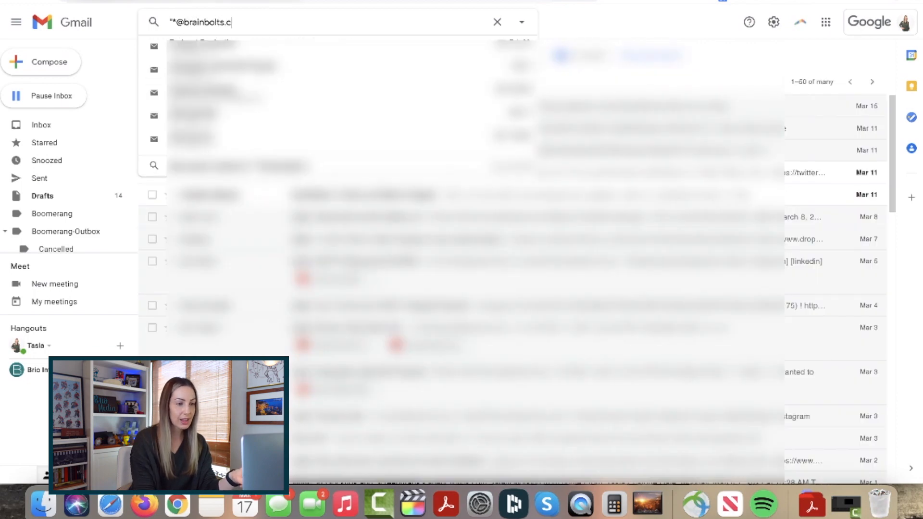
key("Enter")
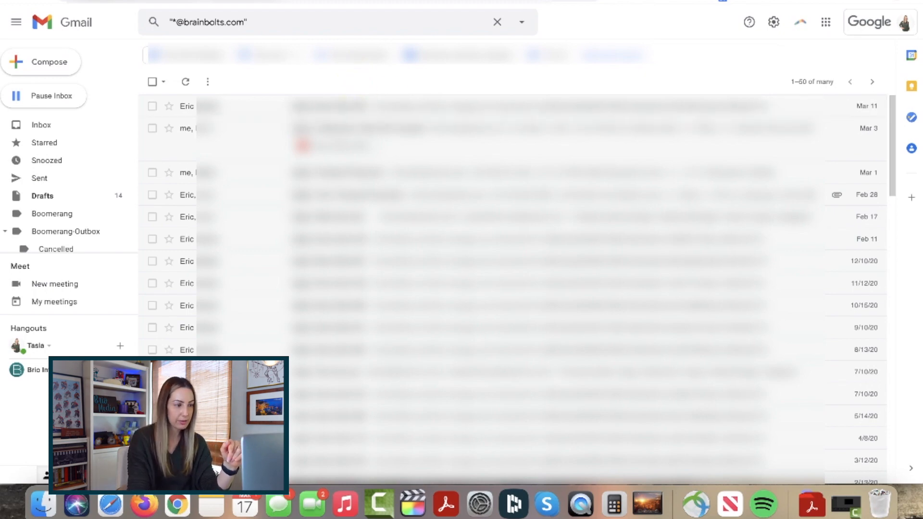
left_click(497, 21)
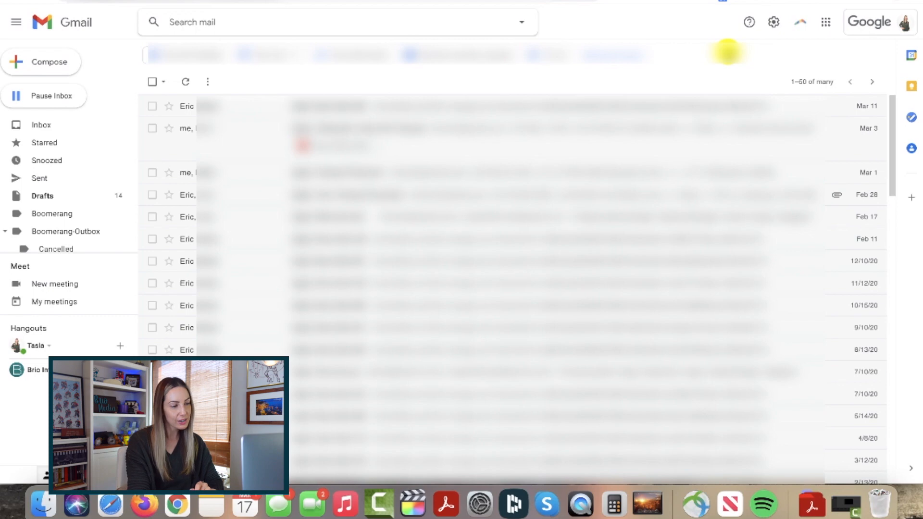
Show Quick settings scrolled to the Inbox type section with Multiple Inboxes visible
left_click(773, 22)
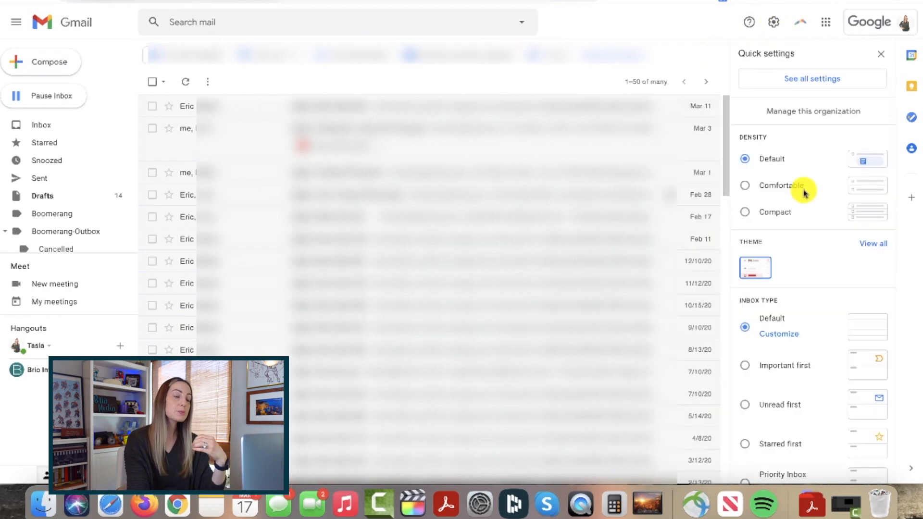
scroll("down", 3)
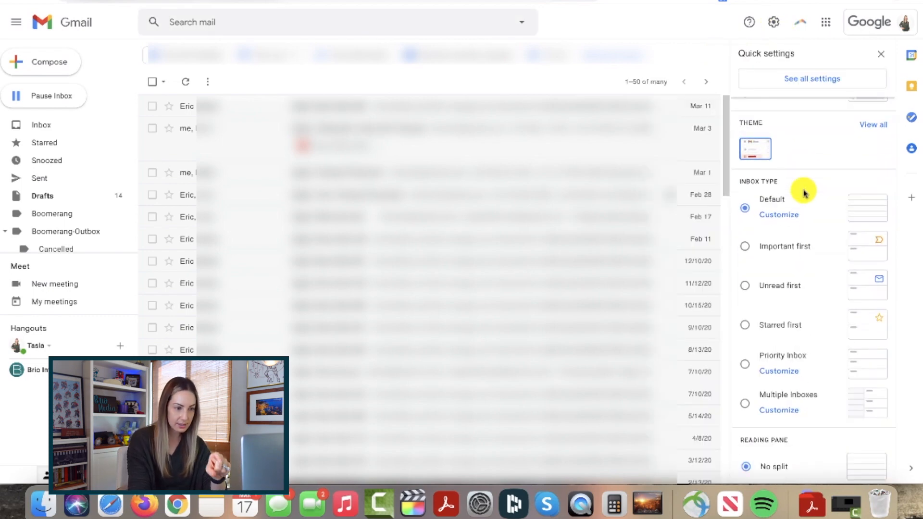
scroll("down", 3)
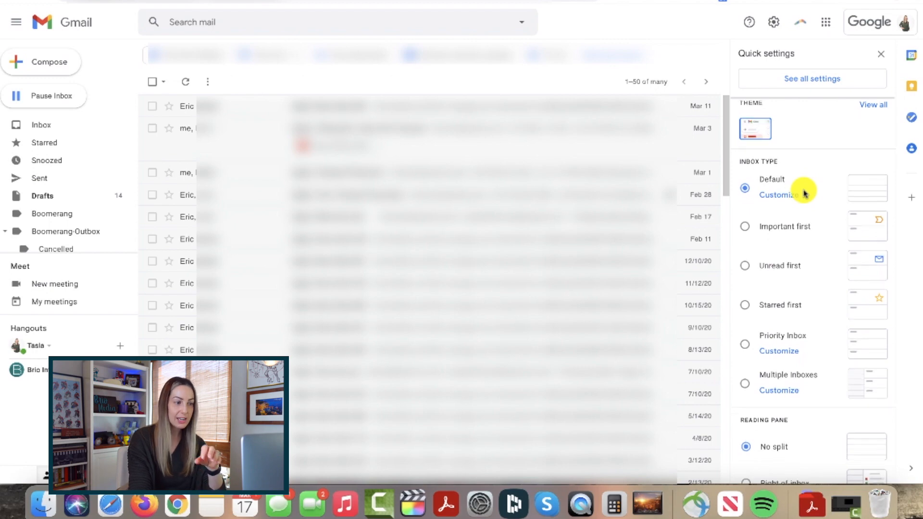
scroll("down", 3)
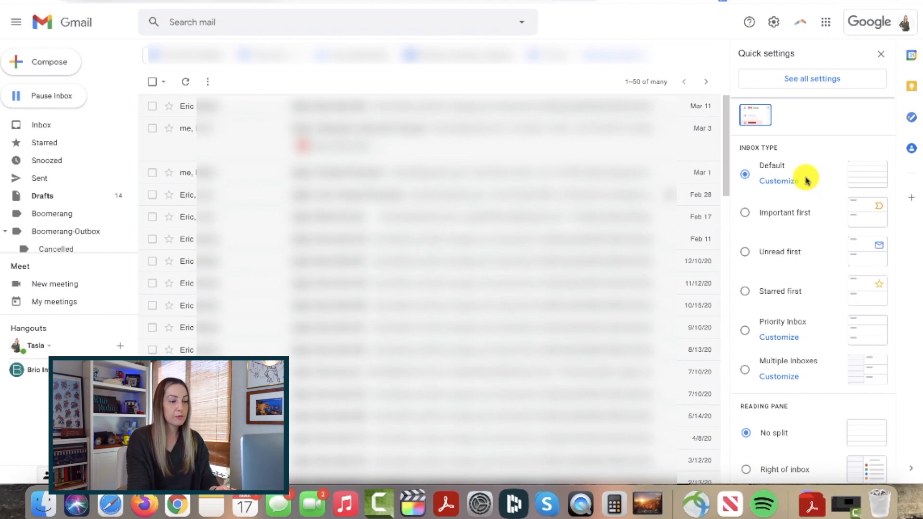
mouse_move(808, 194)
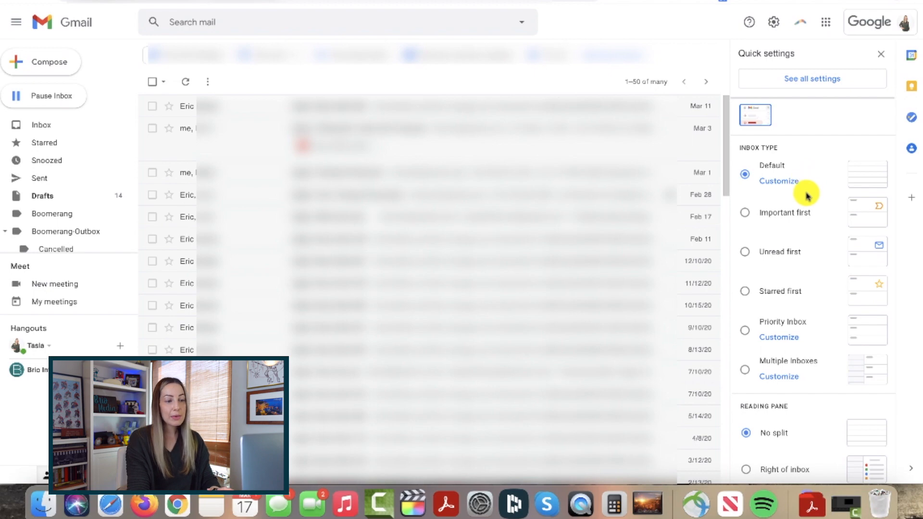
mouse_move(770, 263)
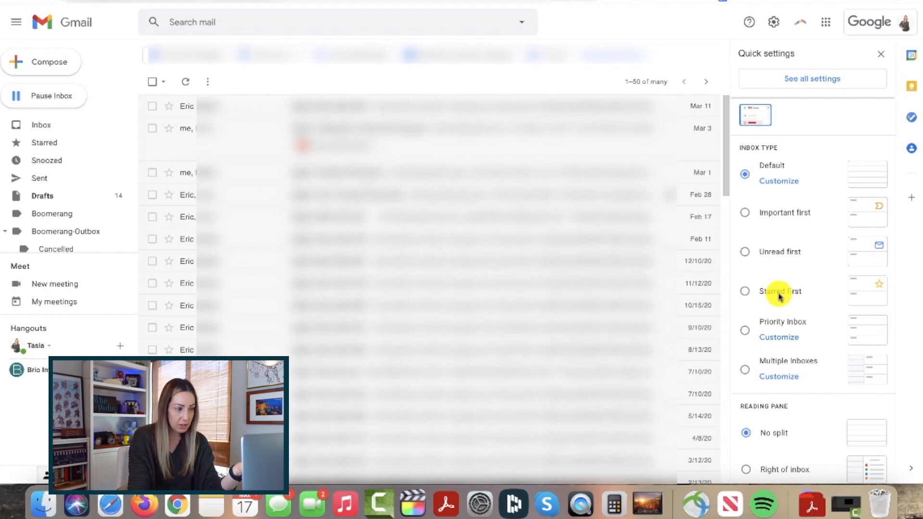
mouse_move(785, 361)
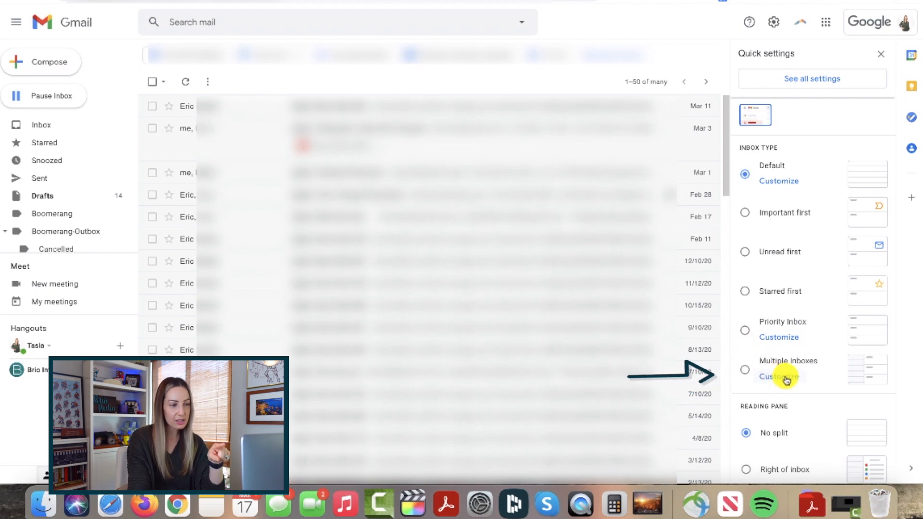
Customize Multiple Inboxes, showing the is:starred and is:drafts sections in Inbox settings
left_click(778, 376)
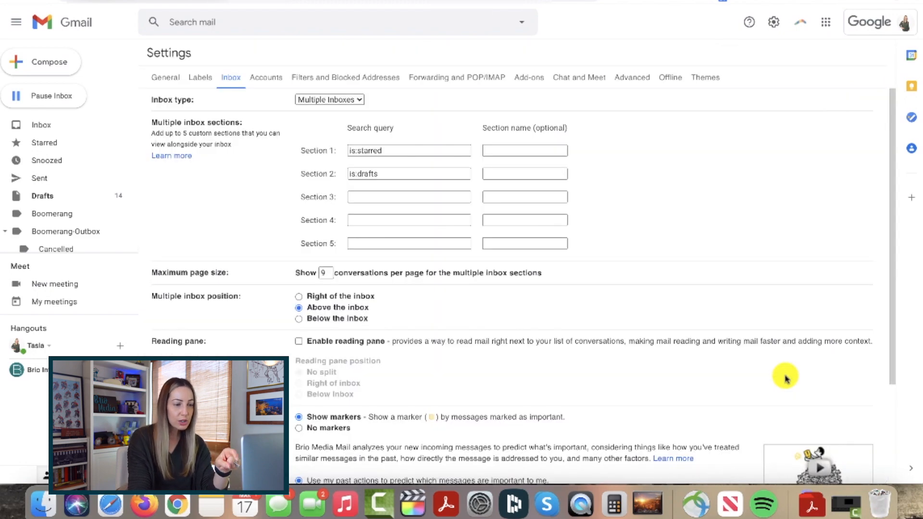
mouse_move(654, 191)
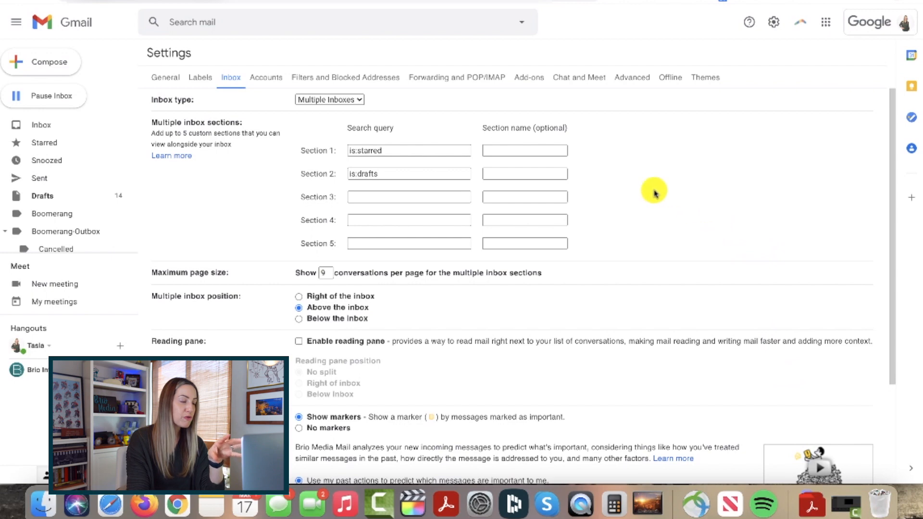
mouse_move(496, 281)
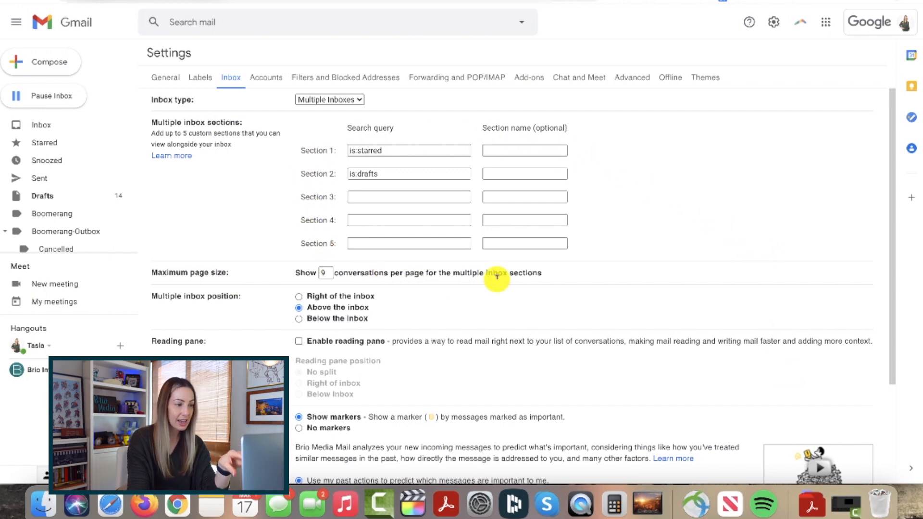
mouse_move(319, 248)
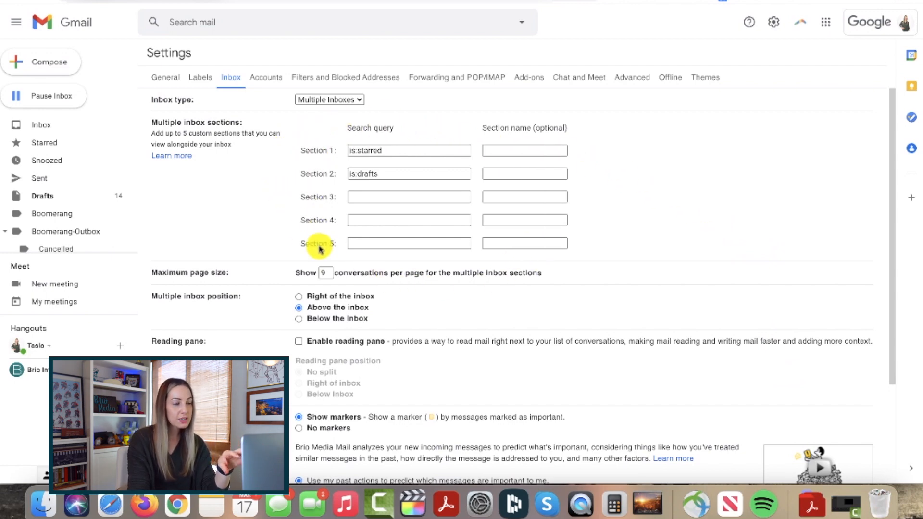
mouse_move(418, 134)
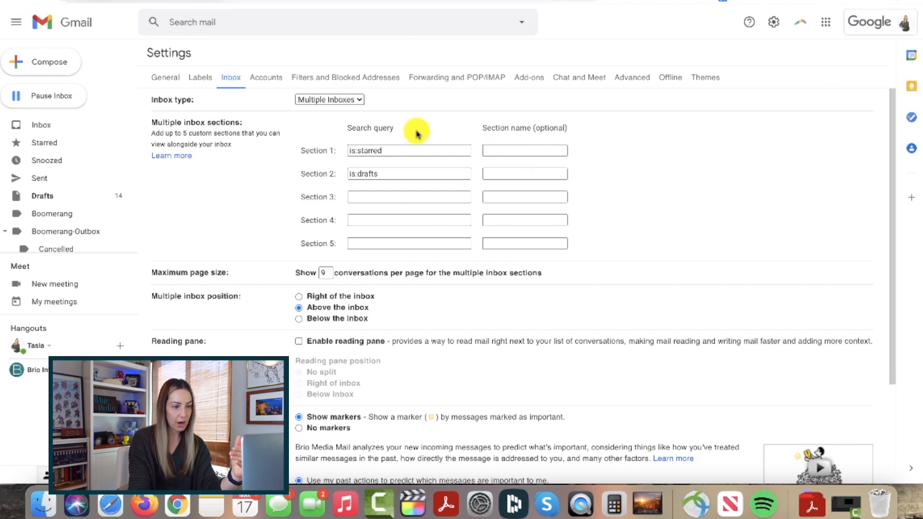
left_click(409, 197)
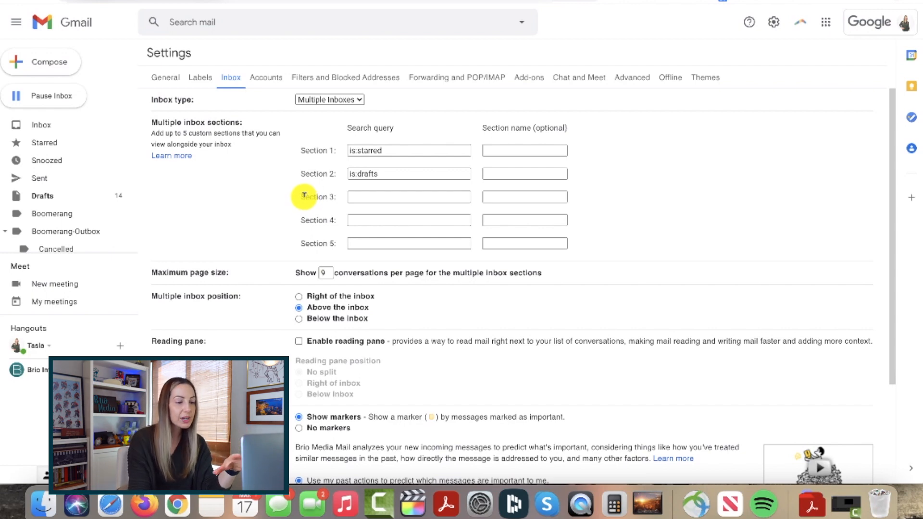
mouse_move(217, 181)
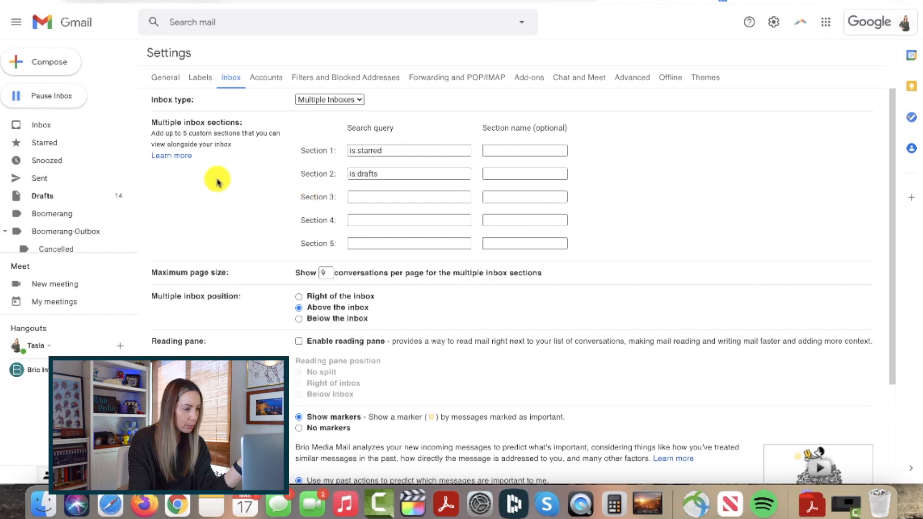
Use Learn more to view the help panel's search operator table (from:, to:, subject:)
left_click(171, 156)
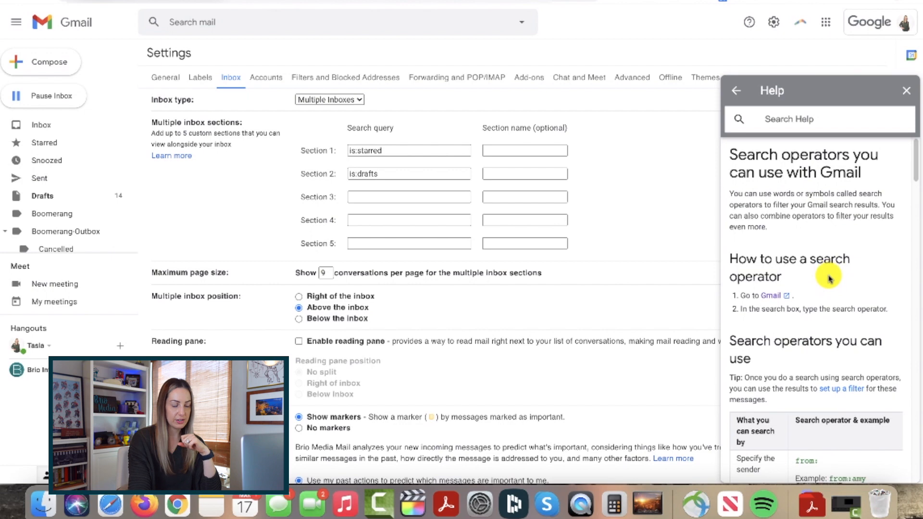
scroll("down", 3)
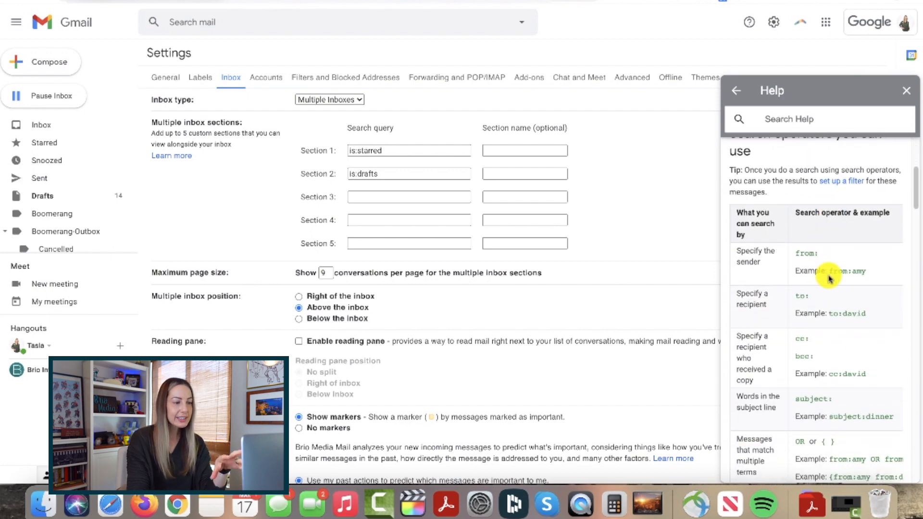
scroll("down", 3)
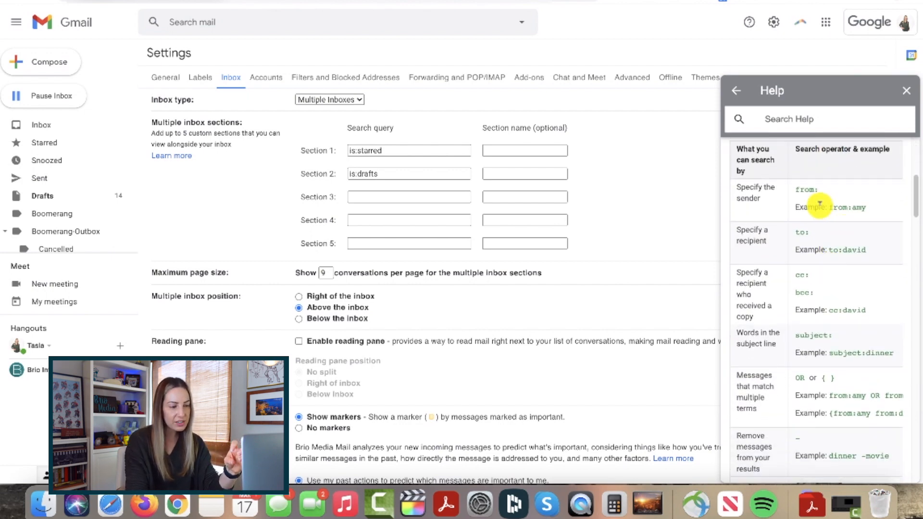